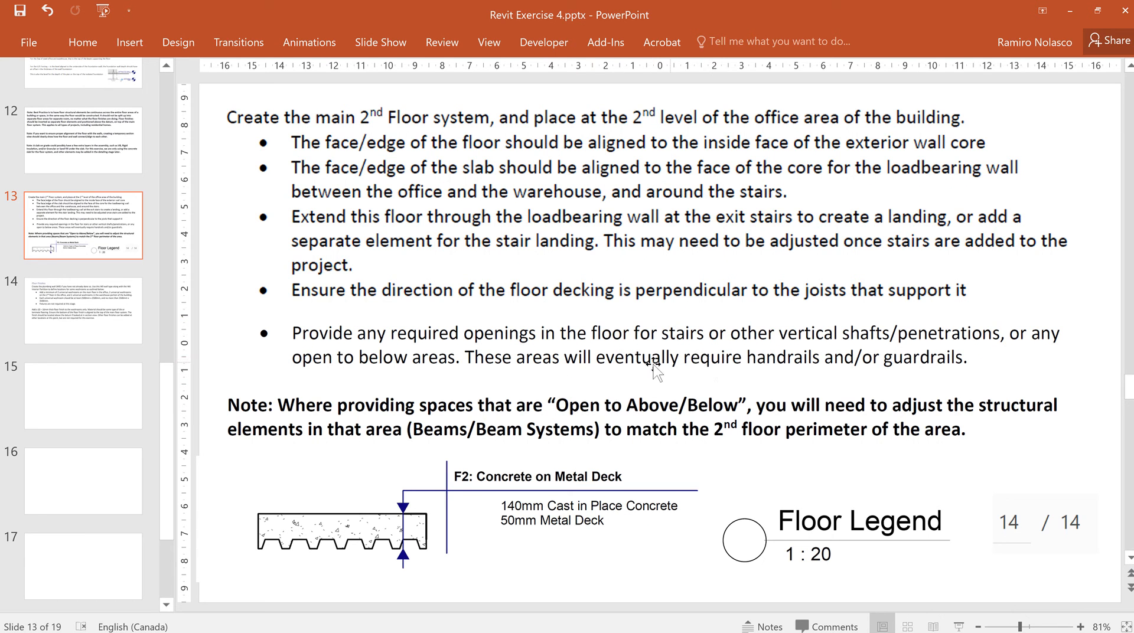
pyautogui.moveTo(597, 375)
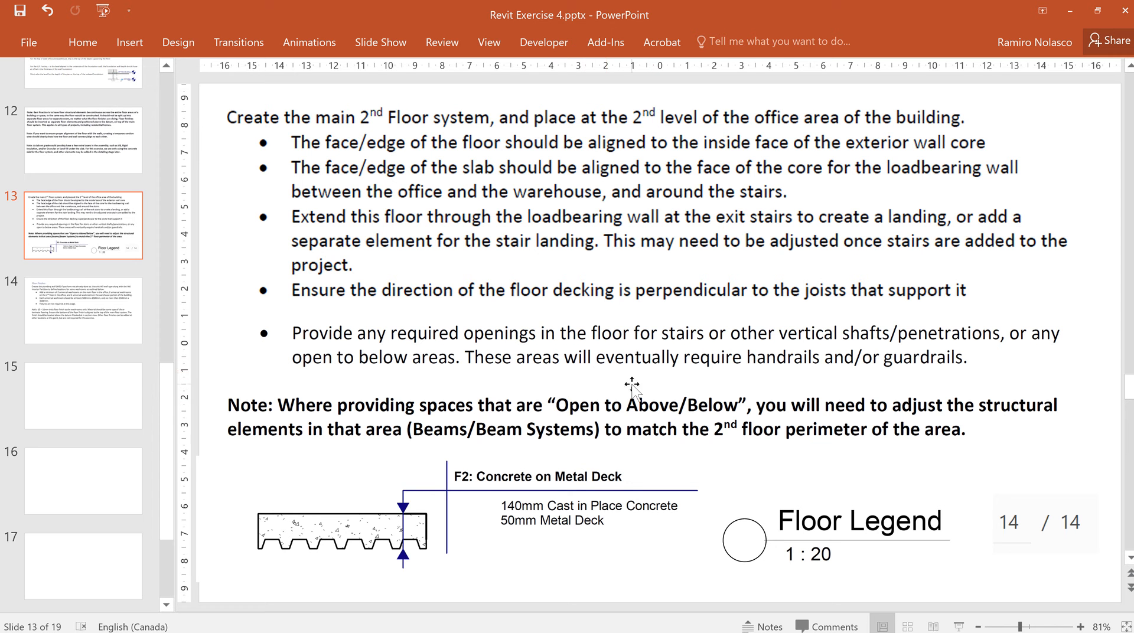
pyautogui.moveTo(604, 401)
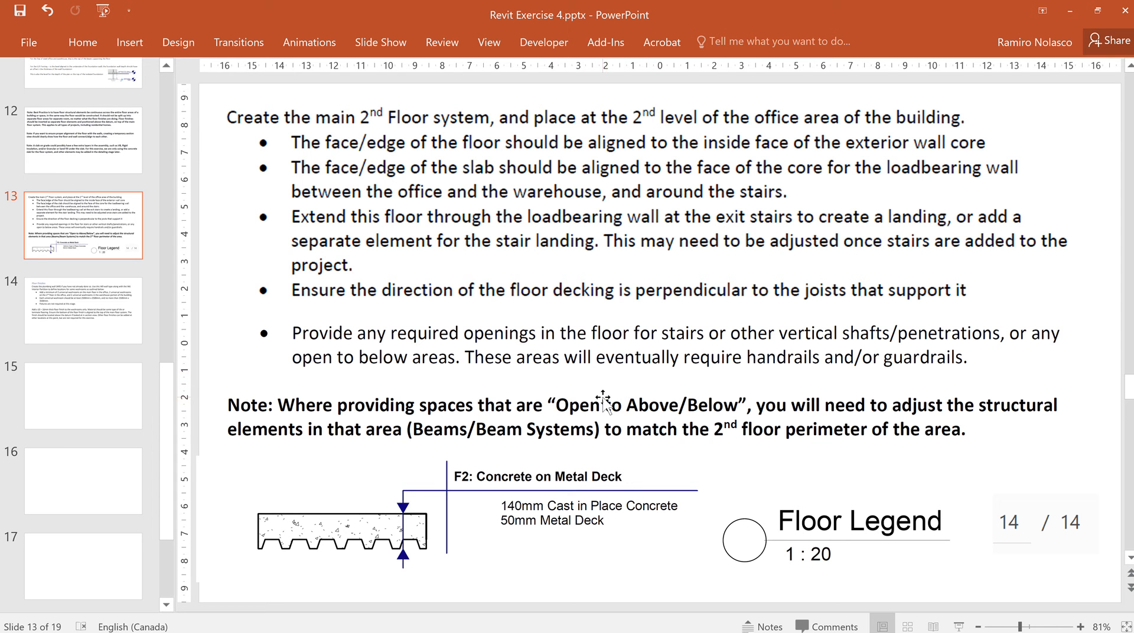
pyautogui.moveTo(606, 391)
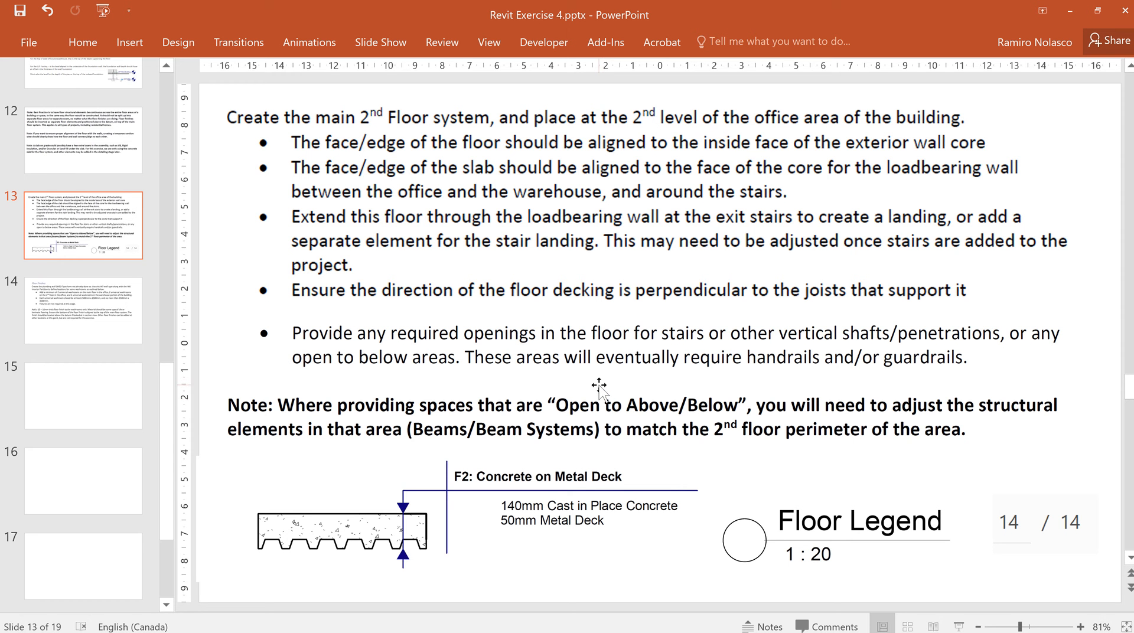
pyautogui.moveTo(592, 383)
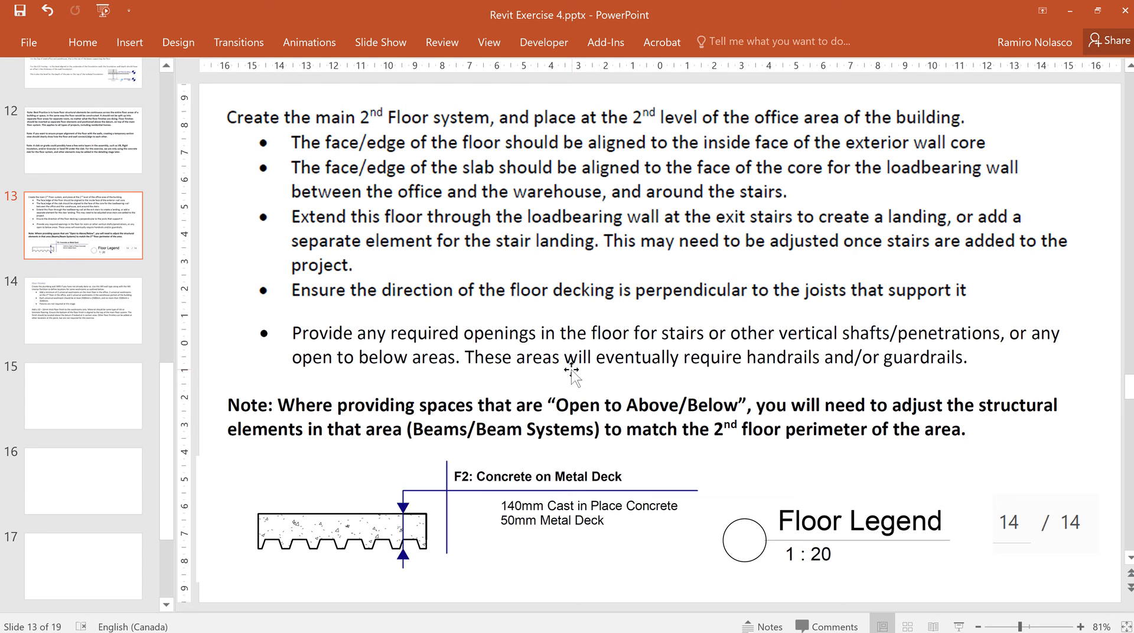
pyautogui.moveTo(752, 380)
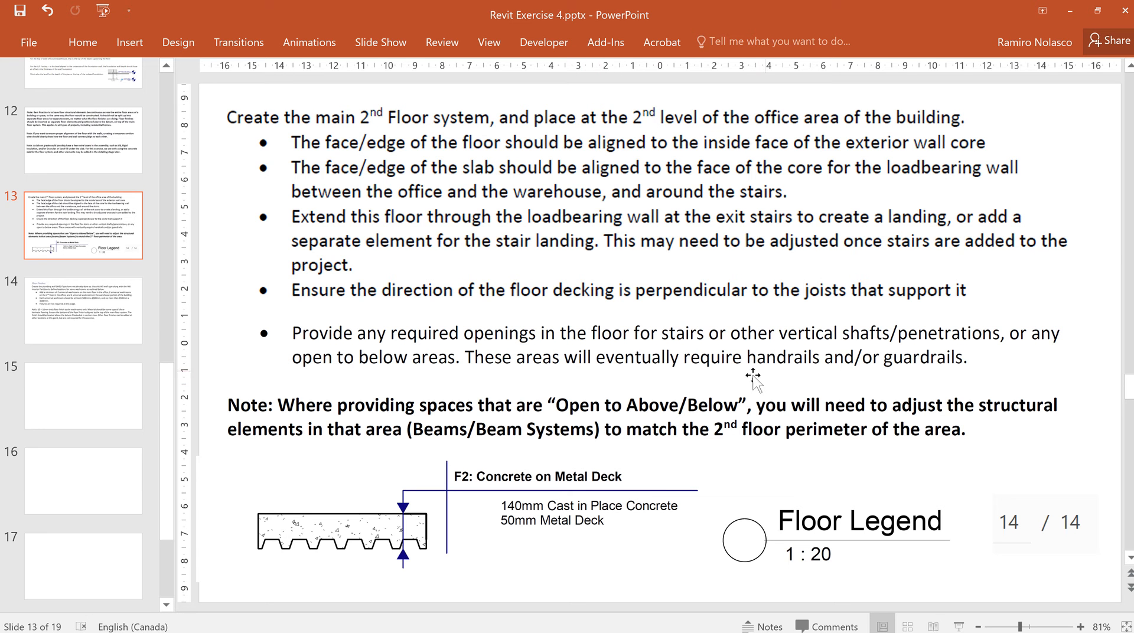
pyautogui.moveTo(740, 383)
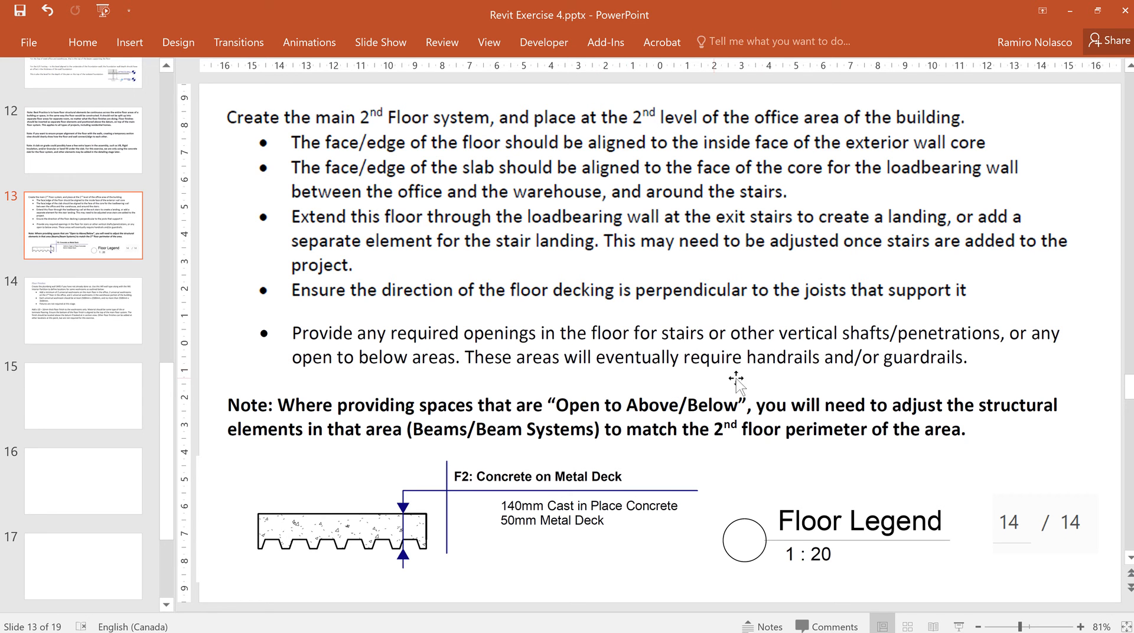
pyautogui.moveTo(759, 376)
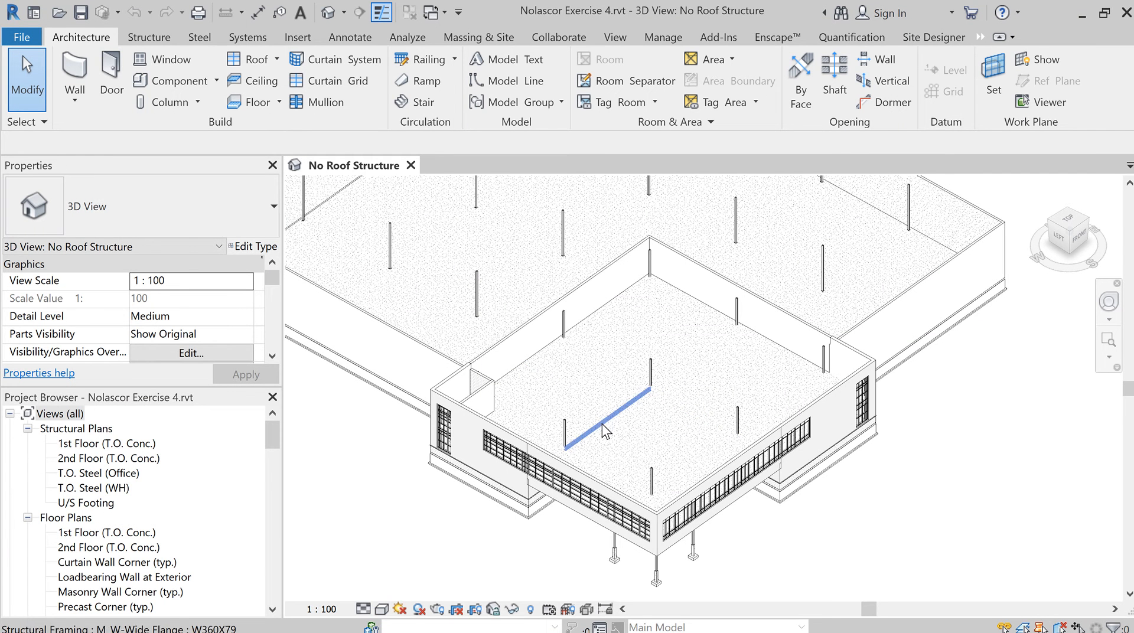
# Step: Open the 2nd Floor (T.O. Conc.) floor plan from the Project Browser
pyautogui.click(525, 457)
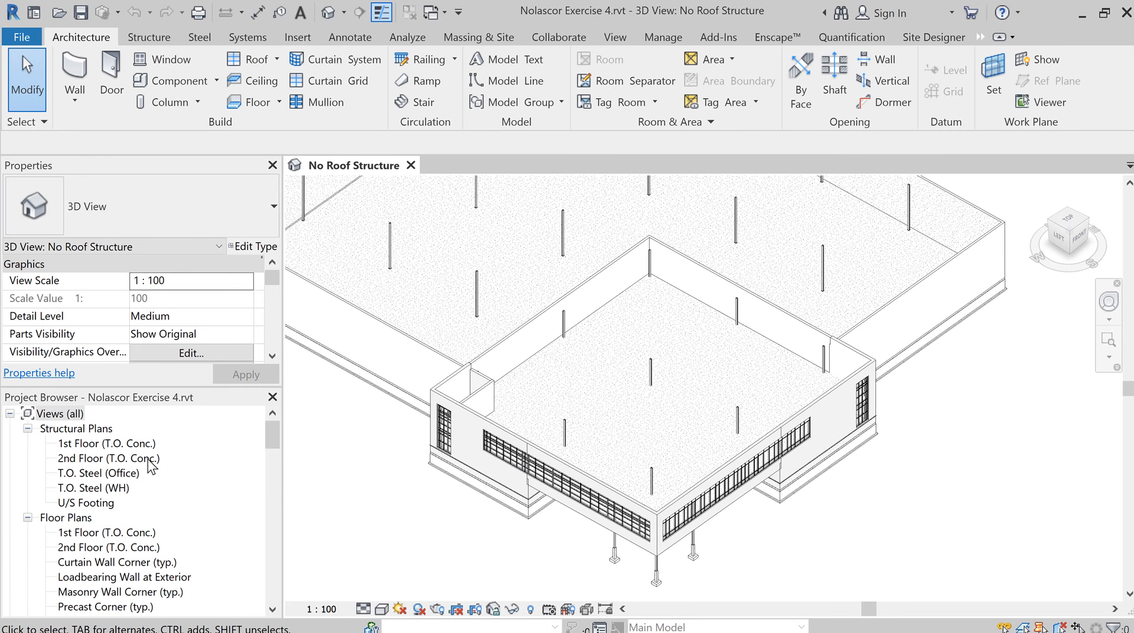
pyautogui.click(107, 459)
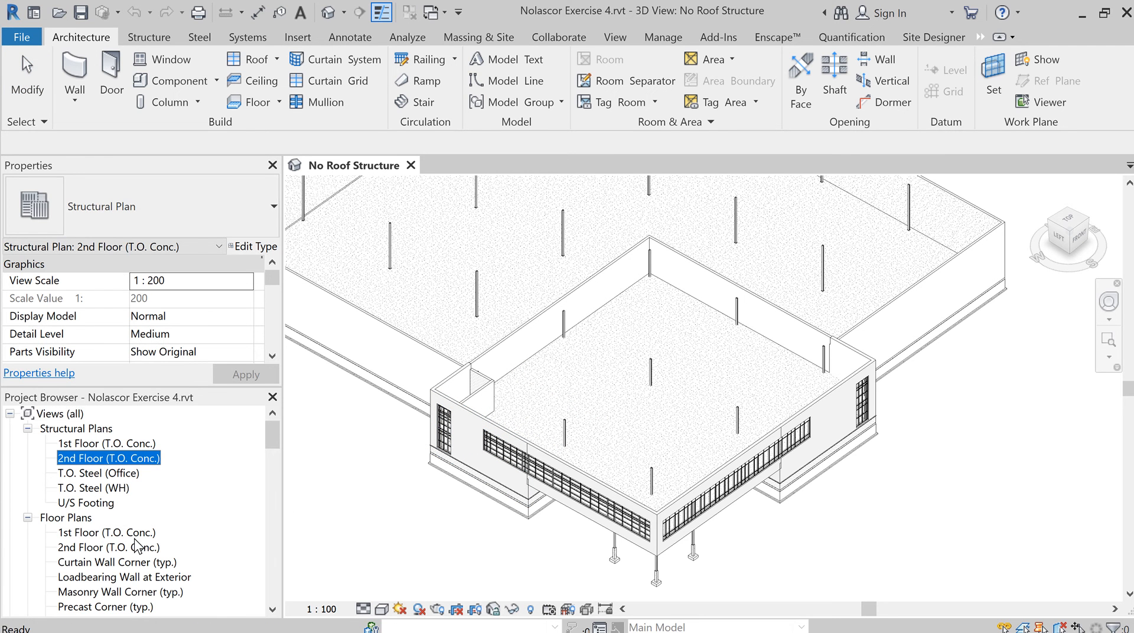
pyautogui.click(109, 547)
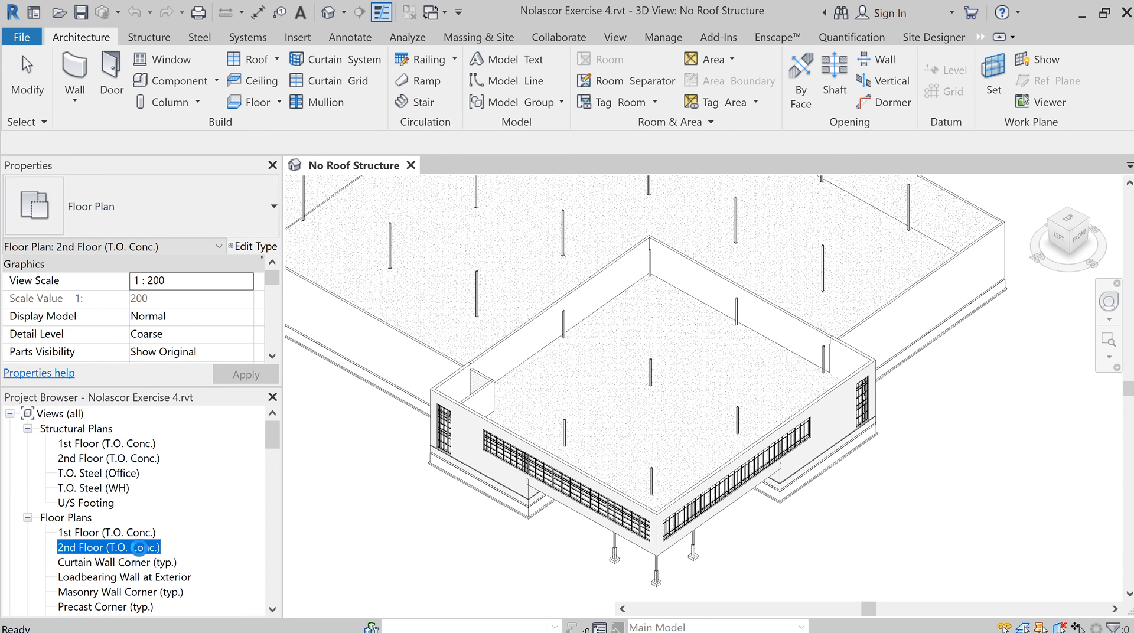
pyautogui.doubleClick(109, 547)
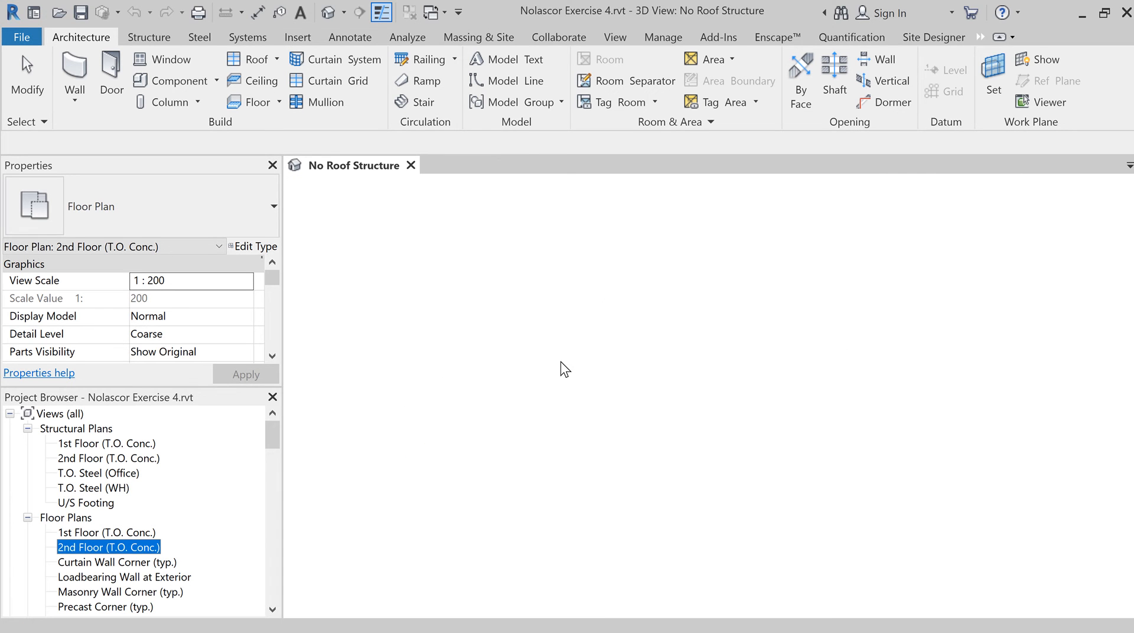
# Step: Reopen the 2nd Floor (T.O. Conc.) plan to reach the 140mm concrete metal-deck floor
pyautogui.doubleClick(107, 547)
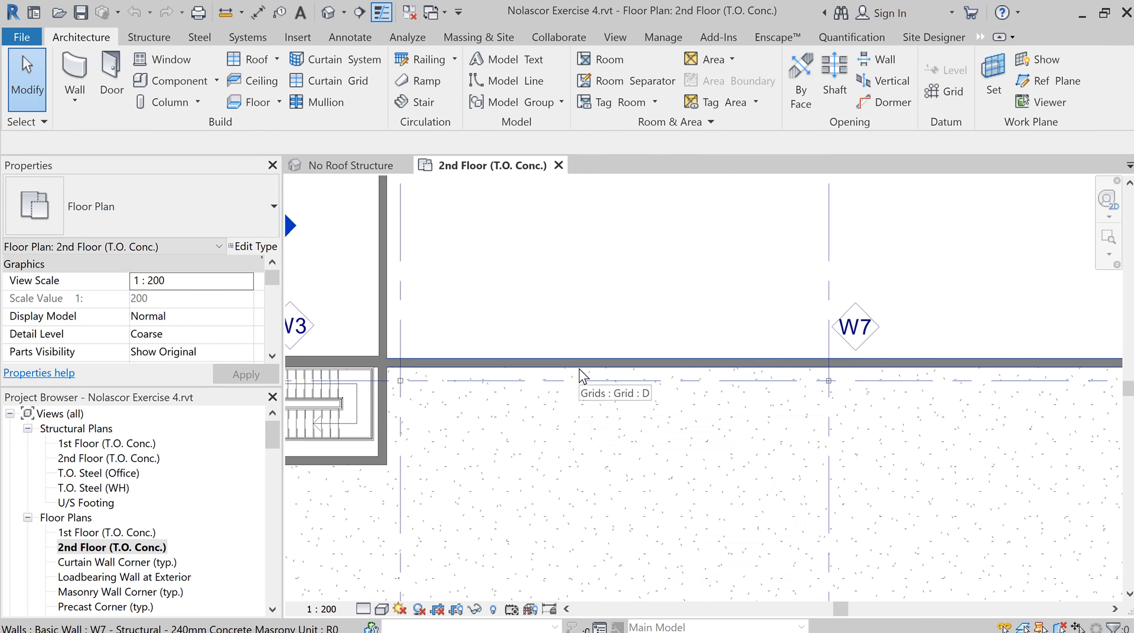
pyautogui.moveTo(583, 375)
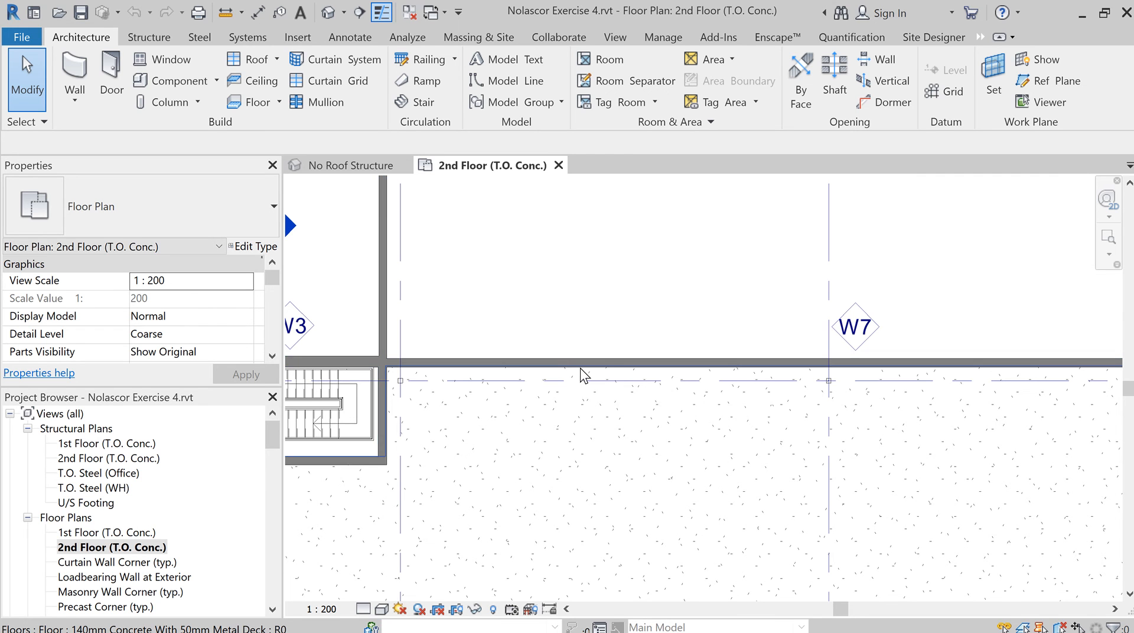
pyautogui.moveTo(584, 376)
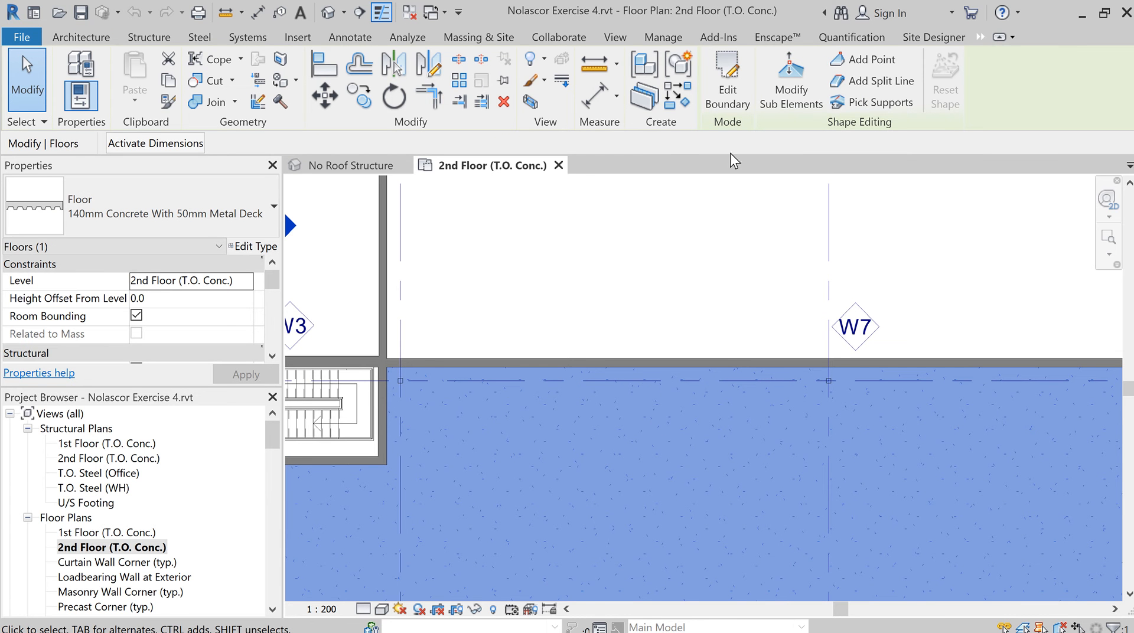
pyautogui.moveTo(727, 76)
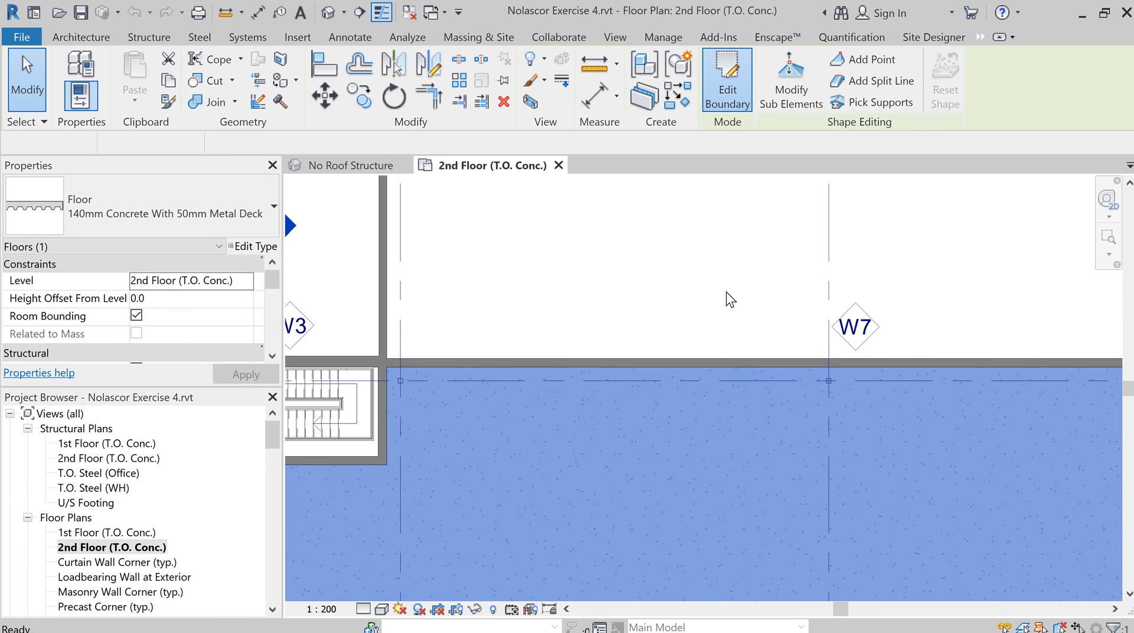
# Step: Enter Edit Boundary for the 2nd floor slab and pan to view the whole outline
pyautogui.click(726, 79)
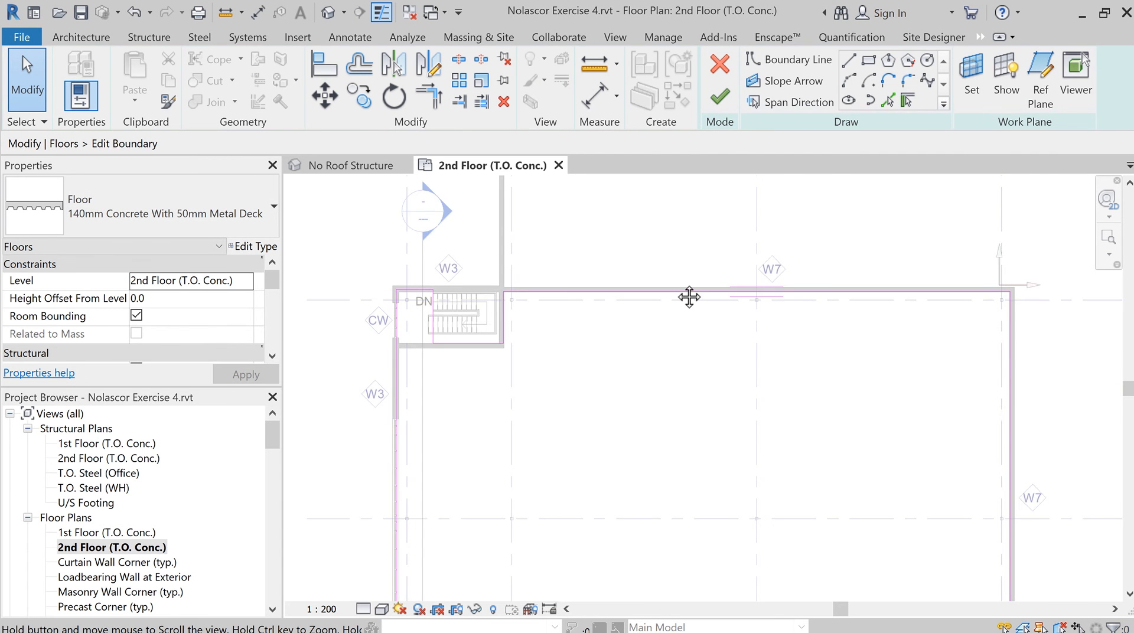
pyautogui.moveTo(689, 297); pyautogui.dragTo(664, 476)
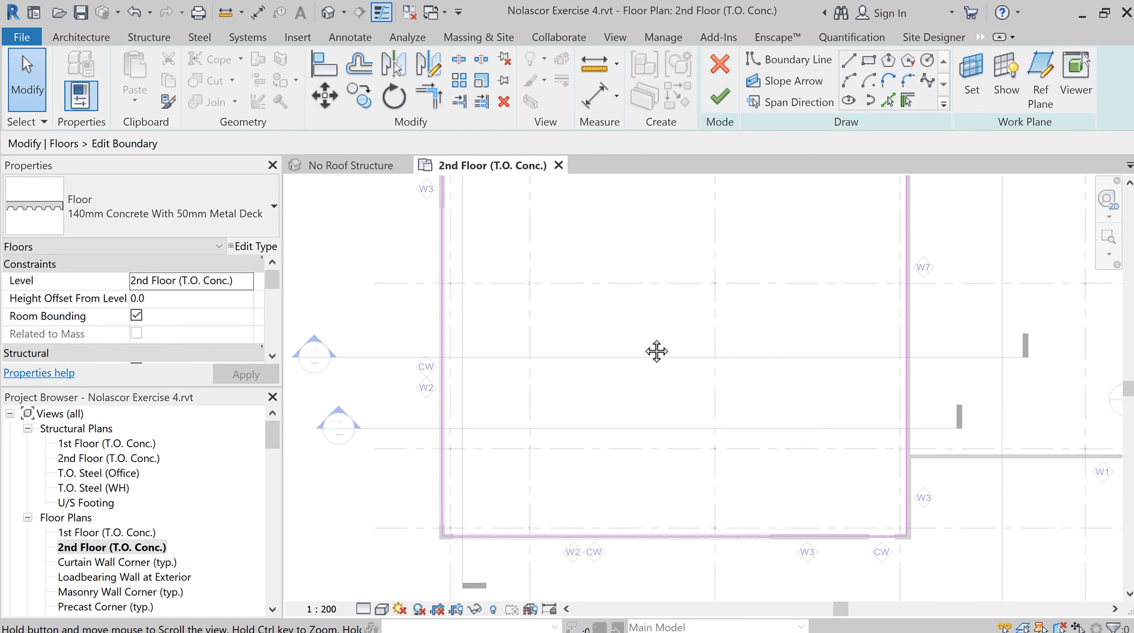
pyautogui.moveTo(617, 438)
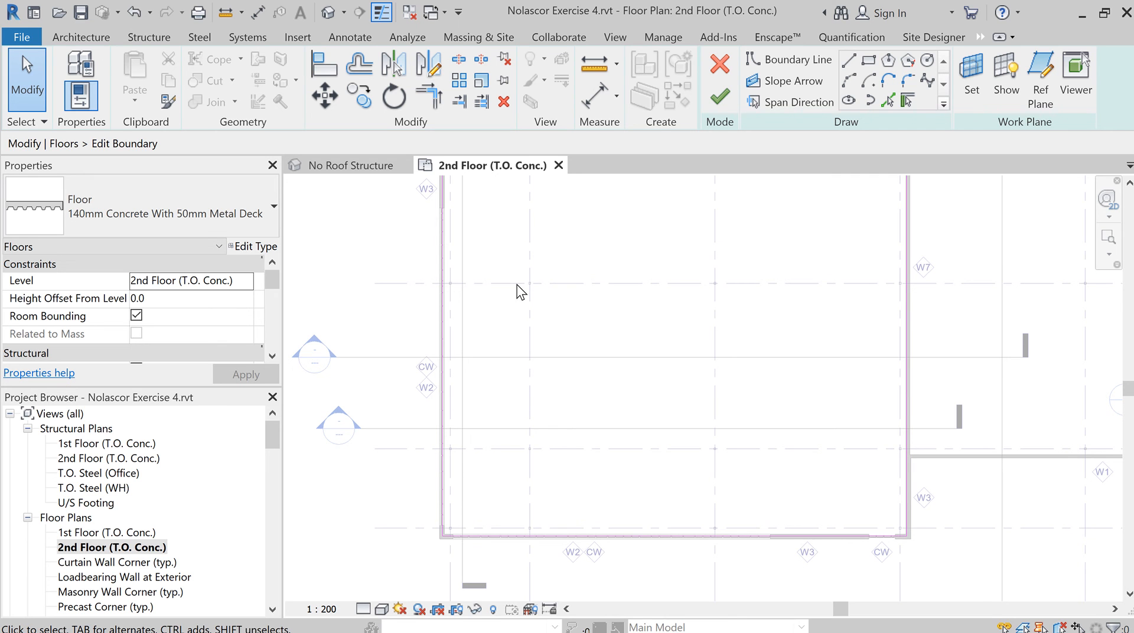
pyautogui.moveTo(575, 446)
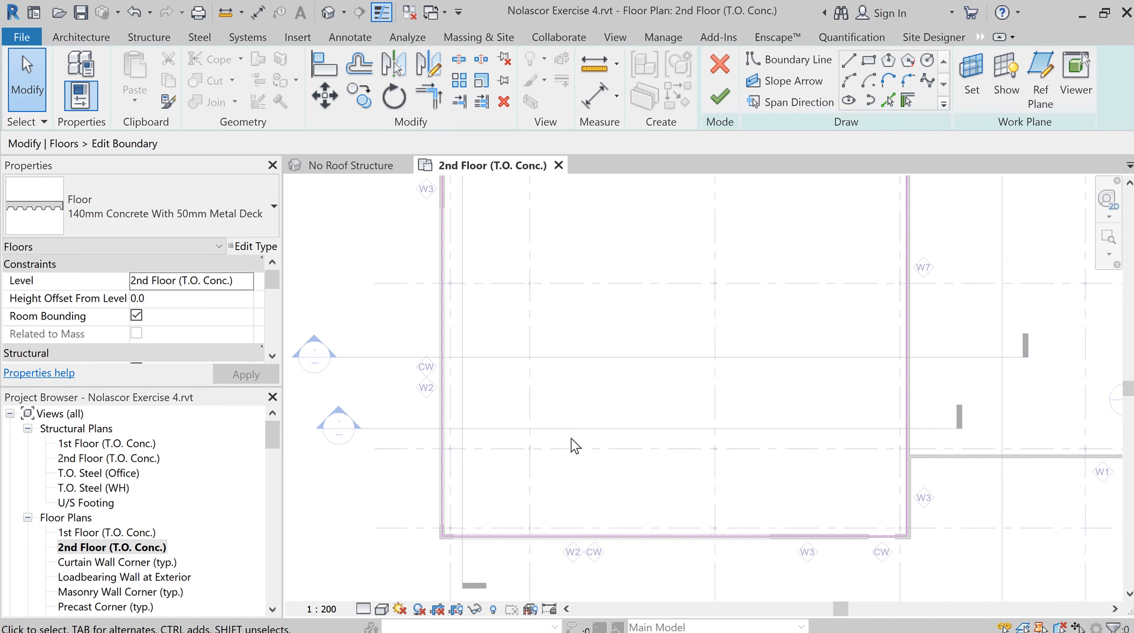
pyautogui.moveTo(583, 454)
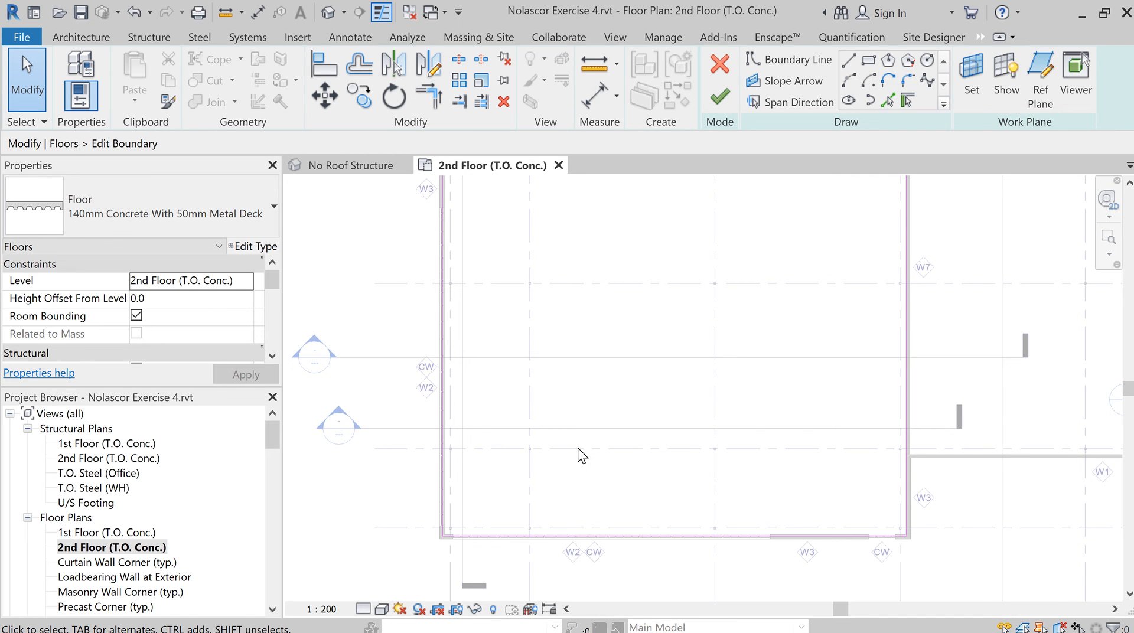
pyautogui.moveTo(507, 433)
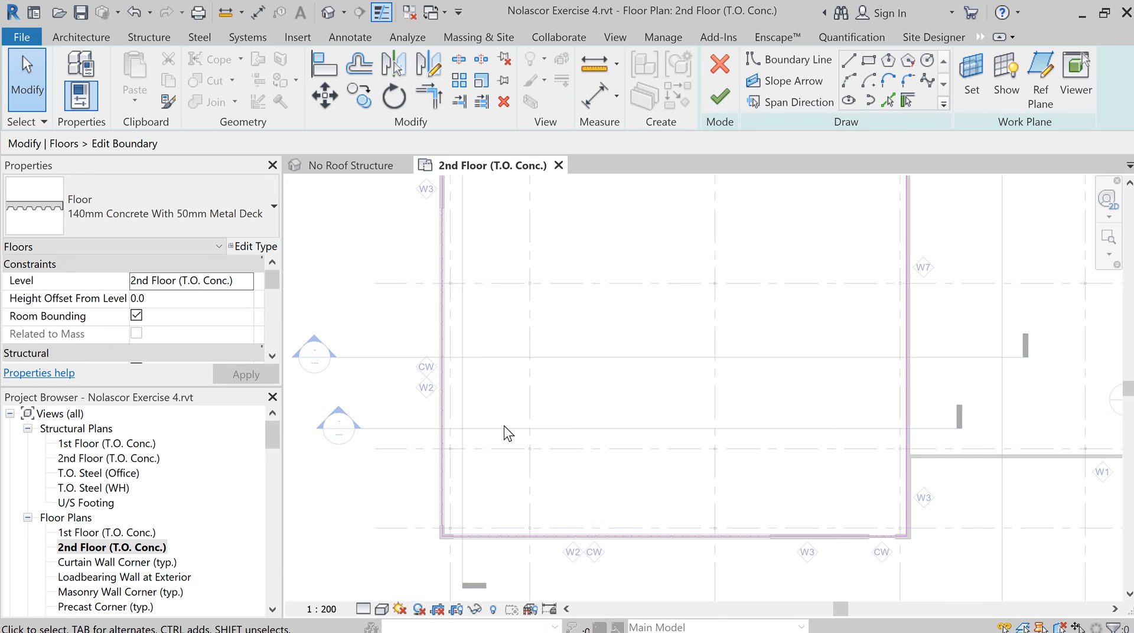
pyautogui.moveTo(242, 345)
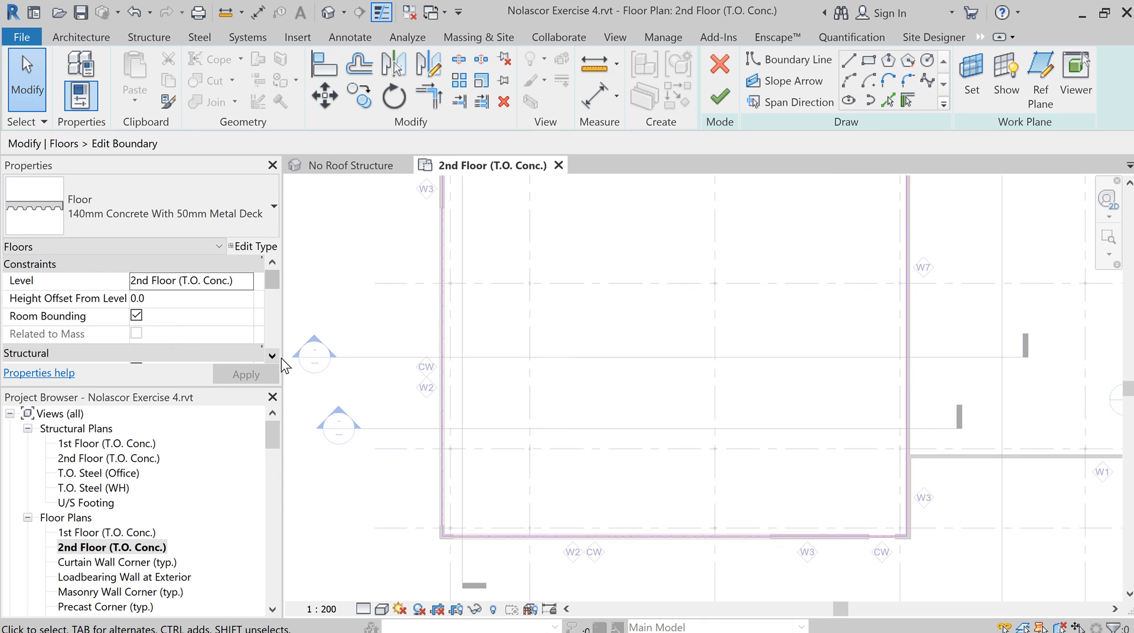
pyautogui.moveTo(584, 396)
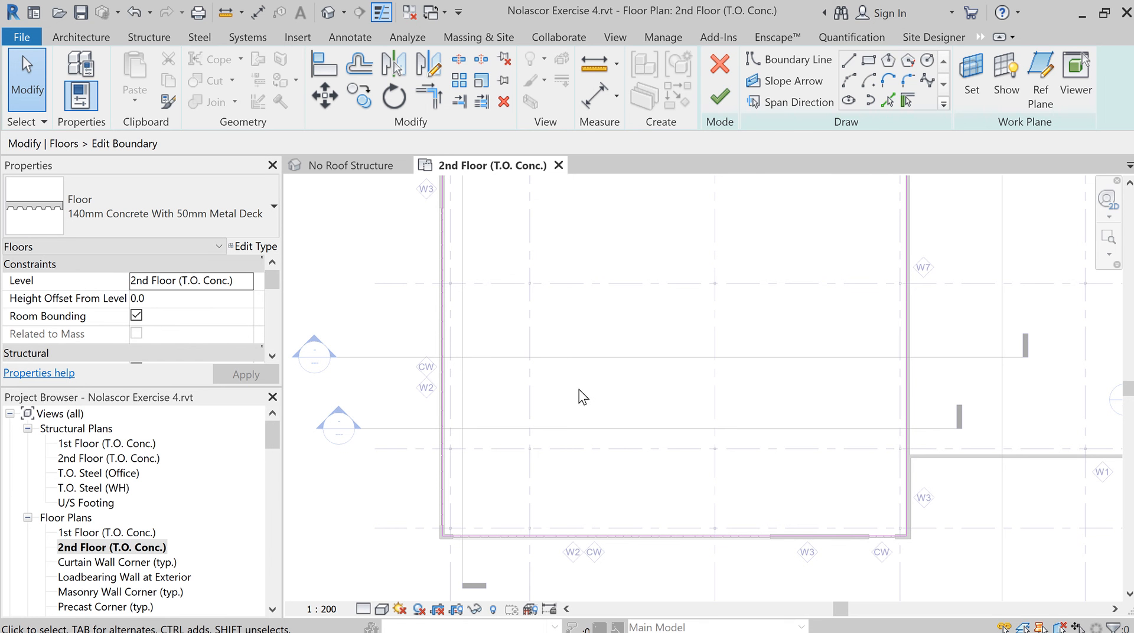
pyautogui.moveTo(799, 102)
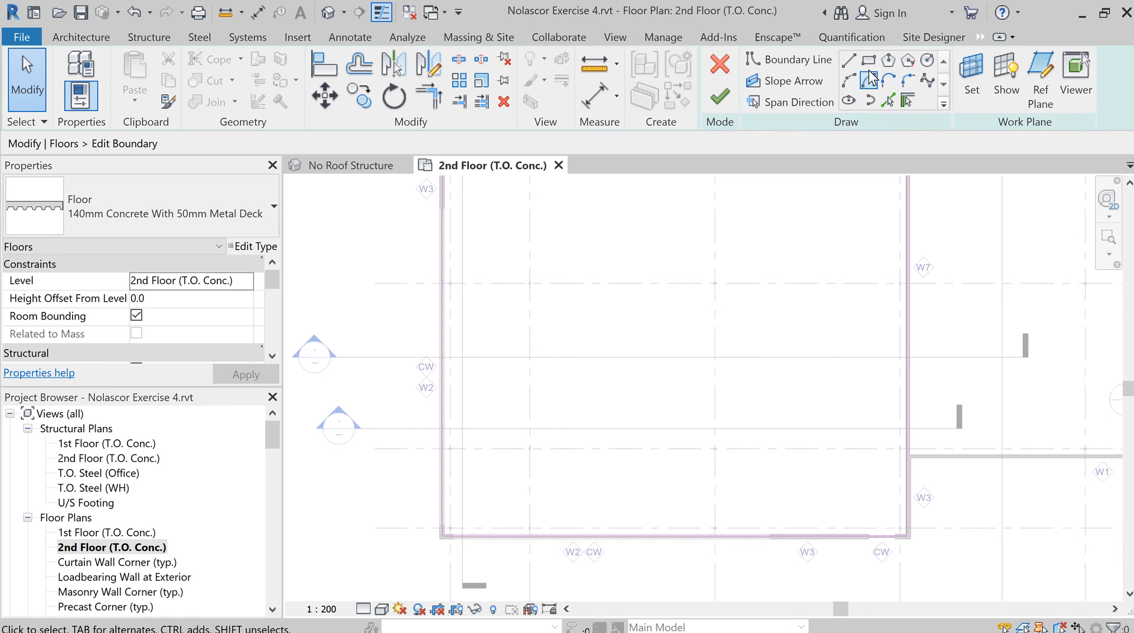
pyautogui.moveTo(869, 60)
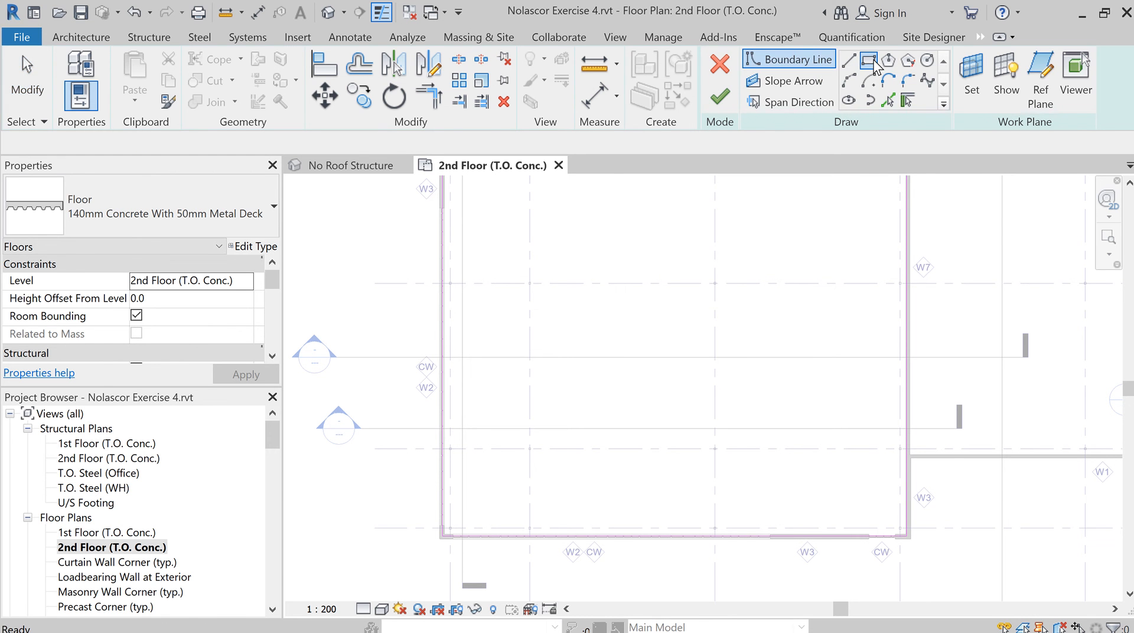
# Step: Sketch a 14000 x 12500 rectangular opening inside the slab boundary
pyautogui.click(870, 61)
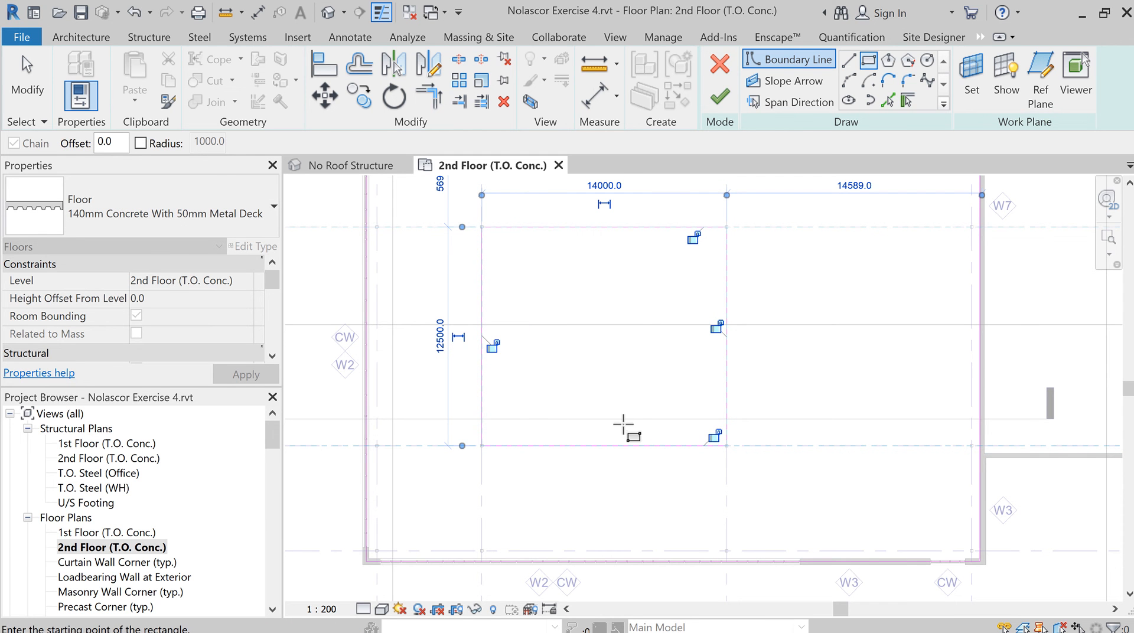
pyautogui.moveTo(618, 281)
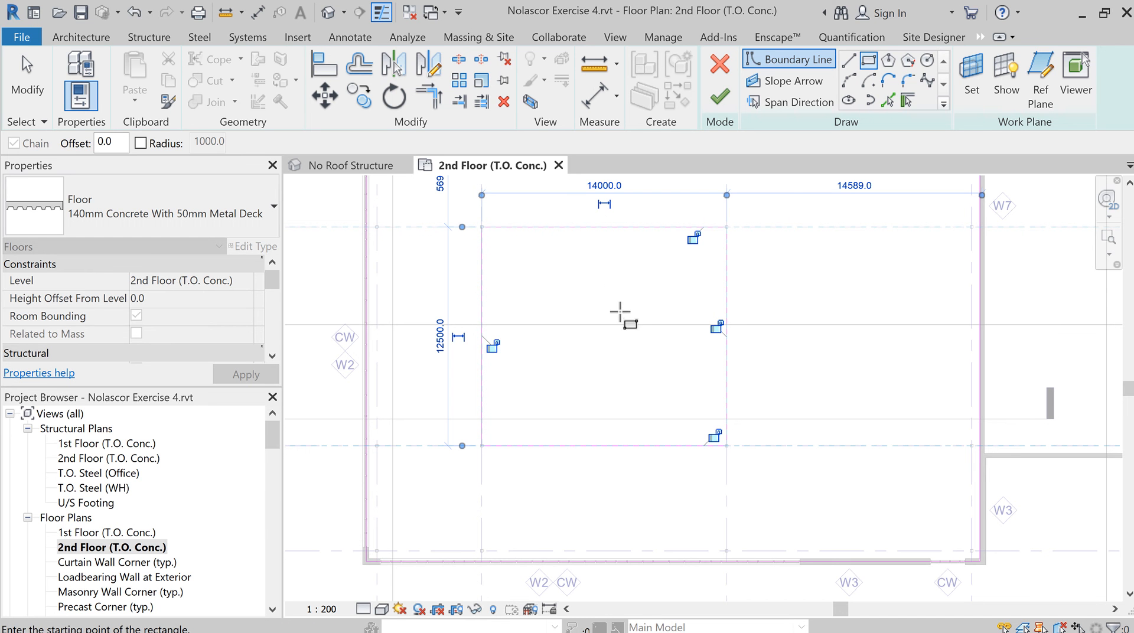
pyautogui.moveTo(521, 243)
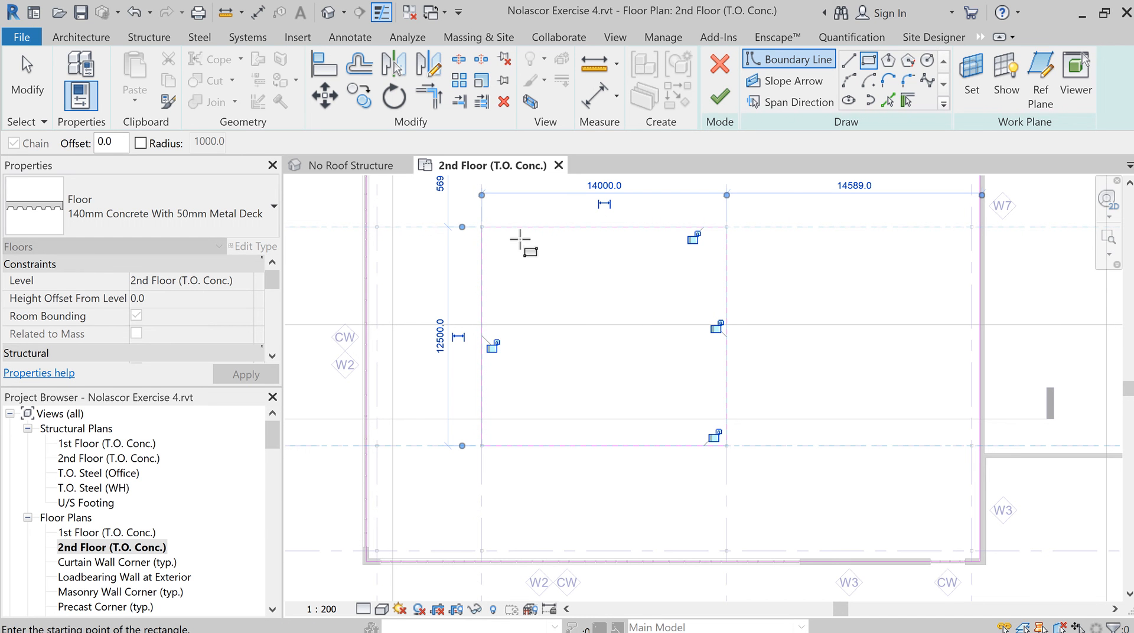
pyautogui.moveTo(621, 297)
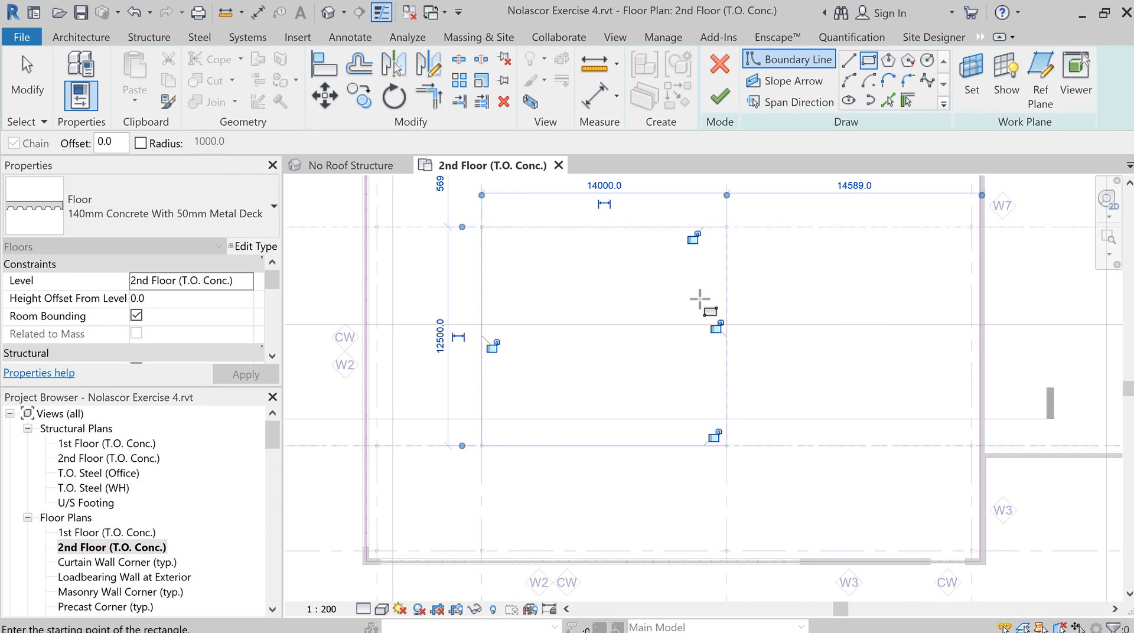
pyautogui.moveTo(702, 297)
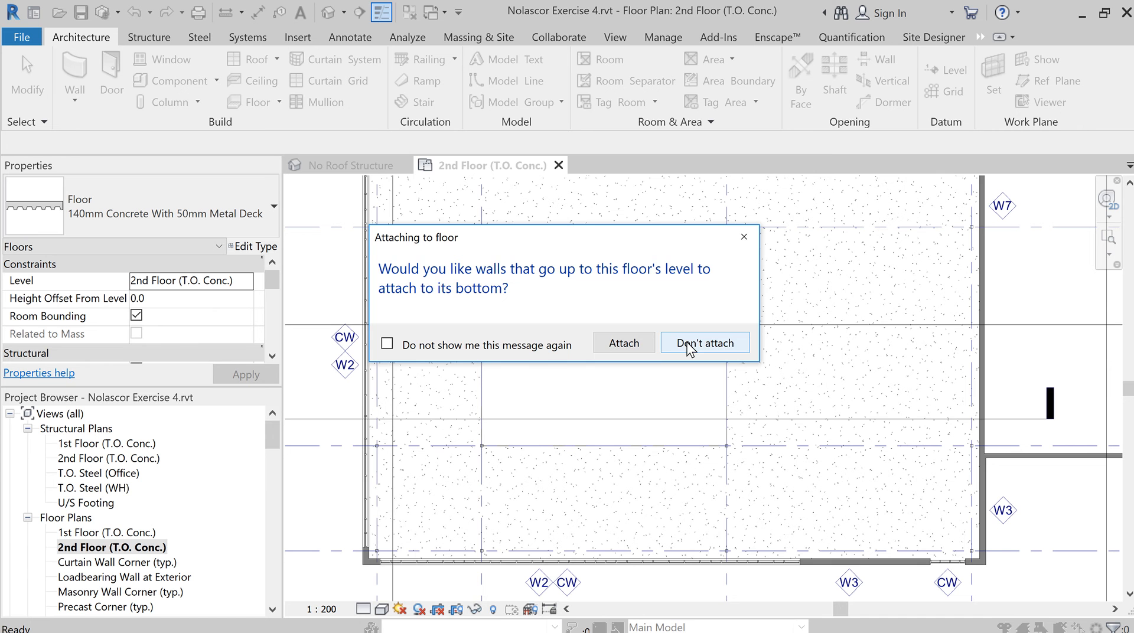
pyautogui.moveTo(624, 342)
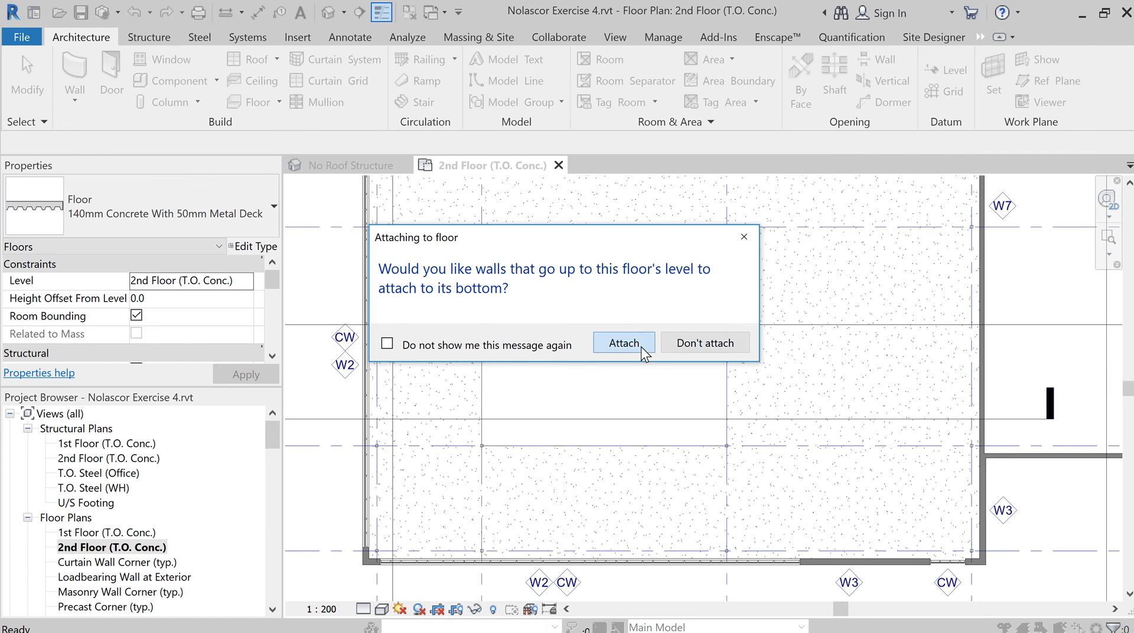
# Step: Attach the walls below to the slab underside, then select the finished floor
pyautogui.click(623, 342)
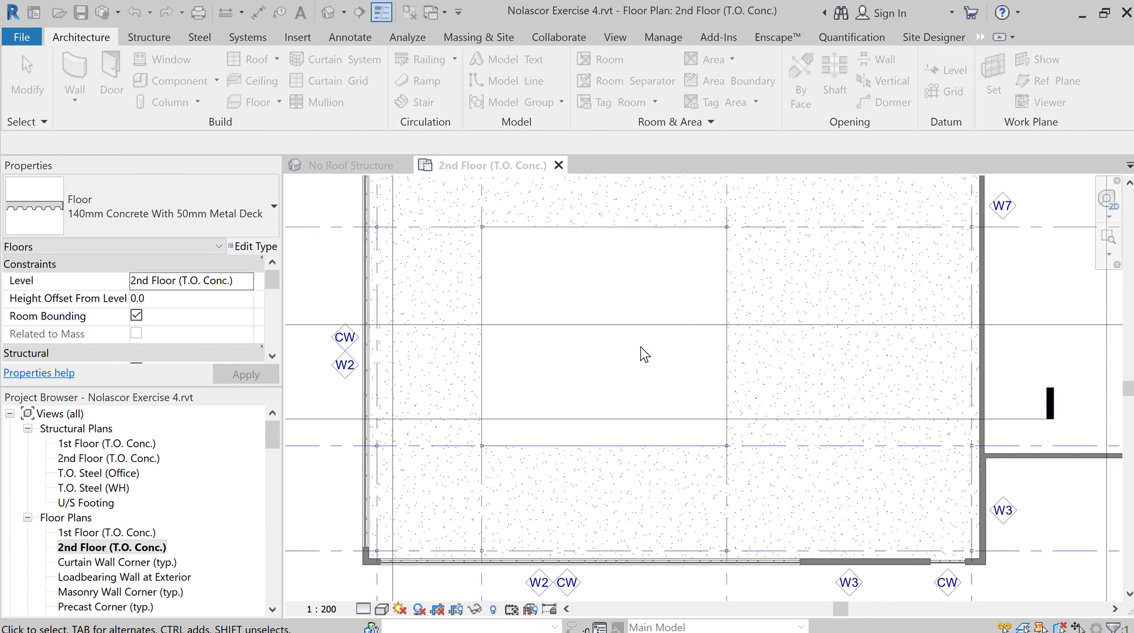
pyautogui.click(644, 354)
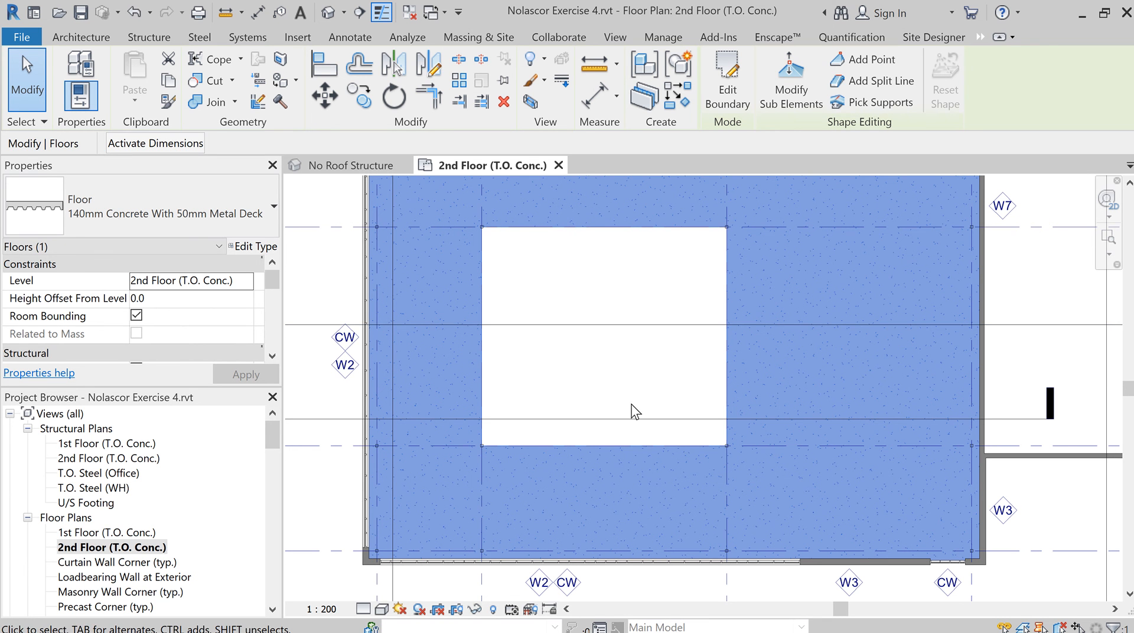
pyautogui.moveTo(610, 290)
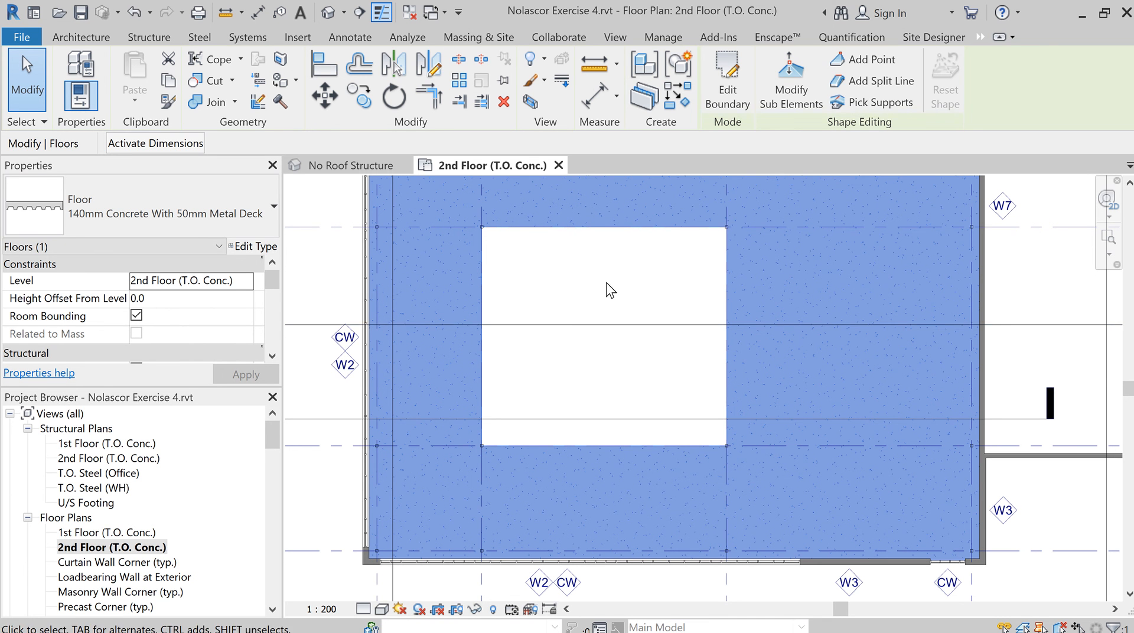
pyautogui.moveTo(559, 364)
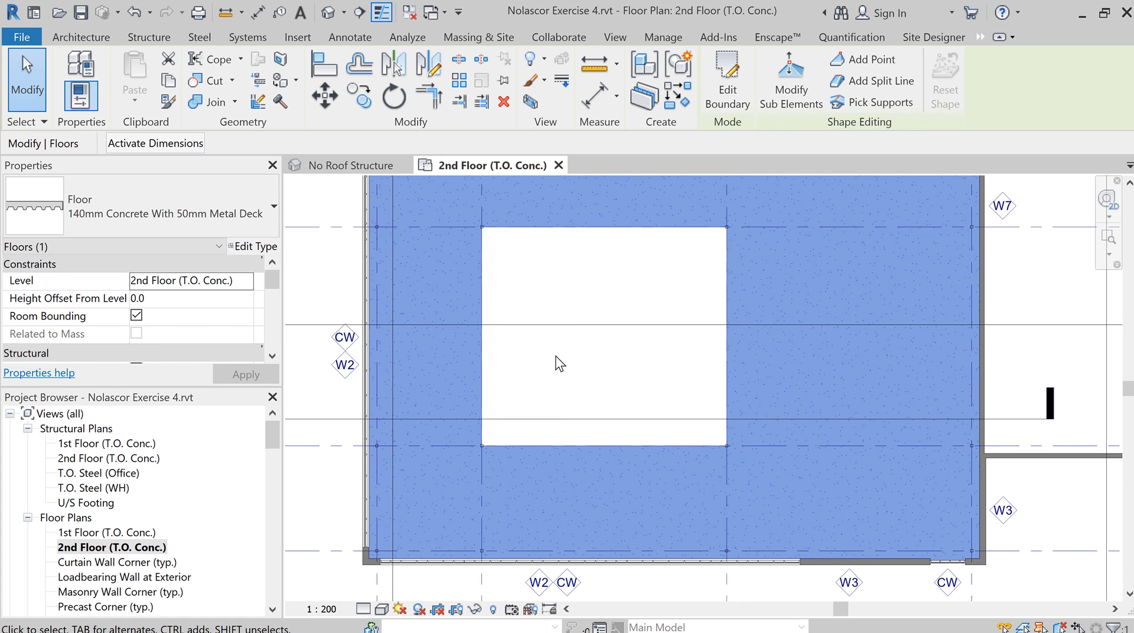
pyautogui.moveTo(560, 382)
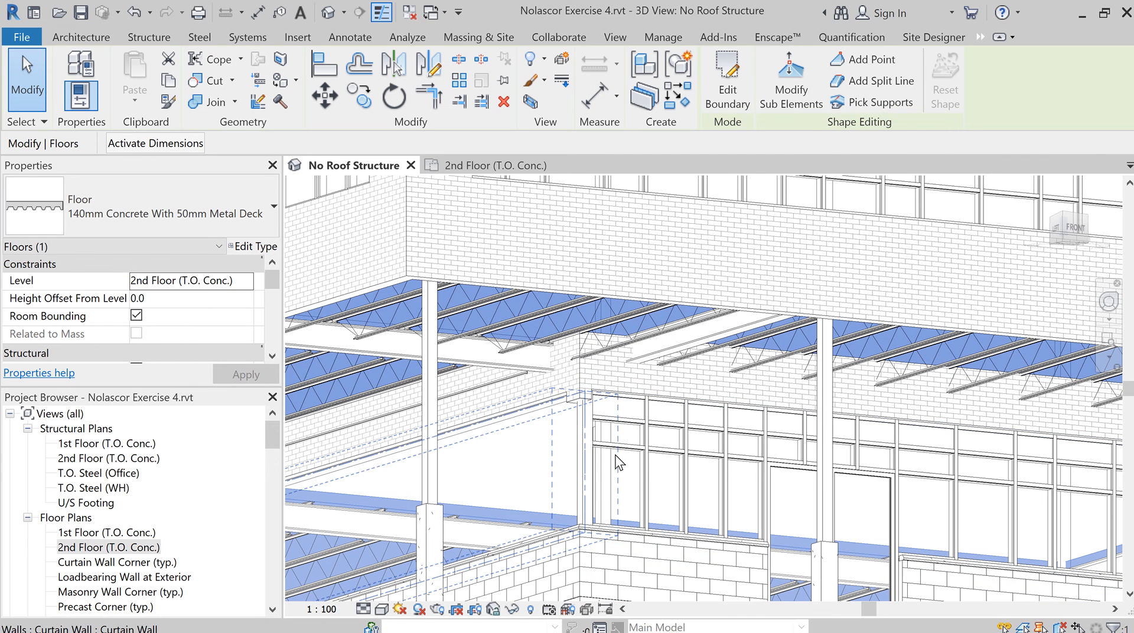
pyautogui.moveTo(155, 540)
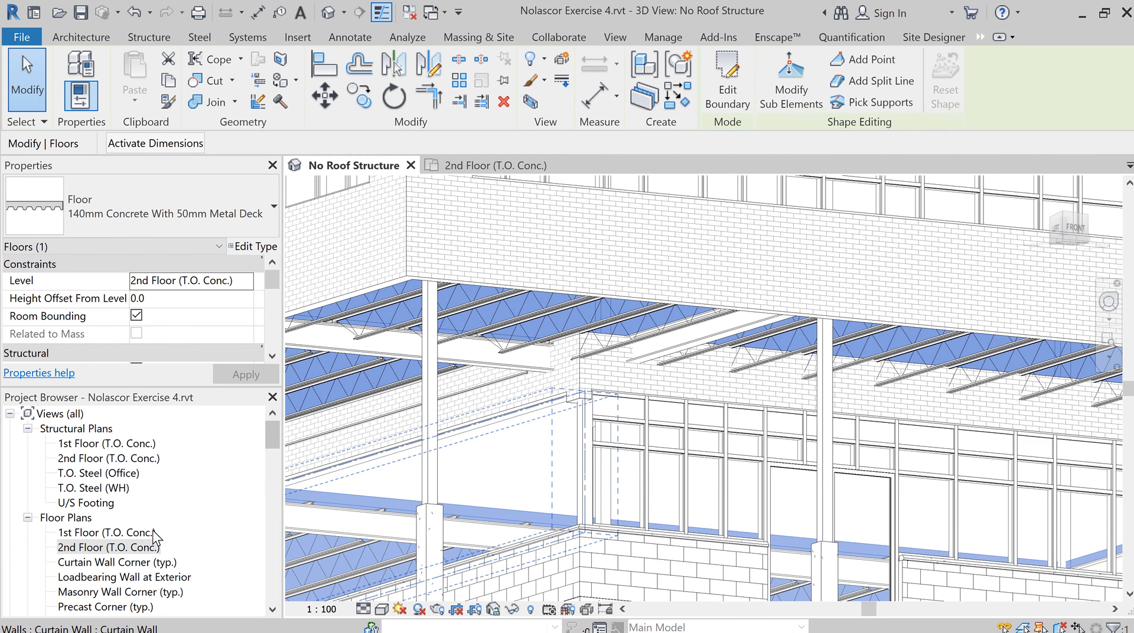
# Step: Switch from the 2nd Floor (T.O. Conc.) plan to the Section 4 view
pyautogui.click(81, 36)
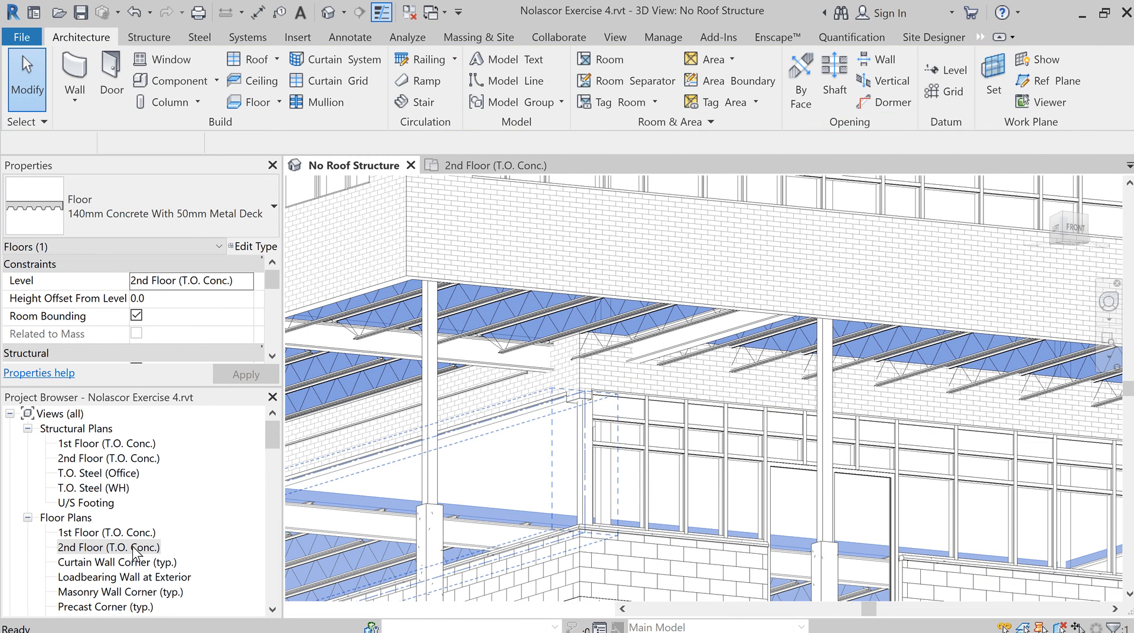
pyautogui.doubleClick(108, 547)
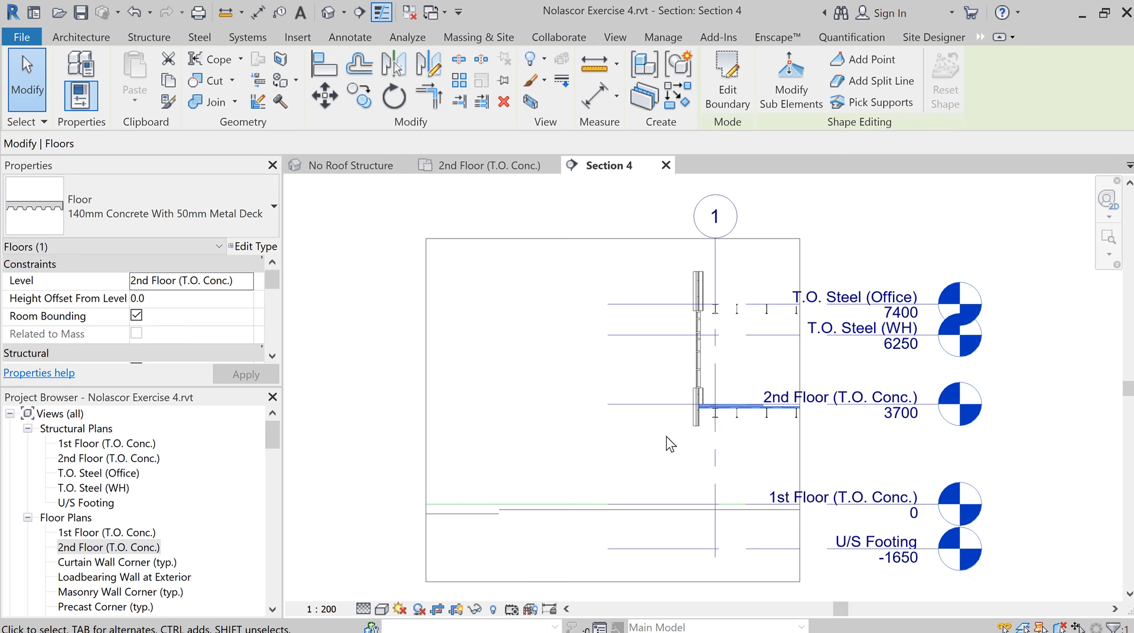
pyautogui.moveTo(797, 445)
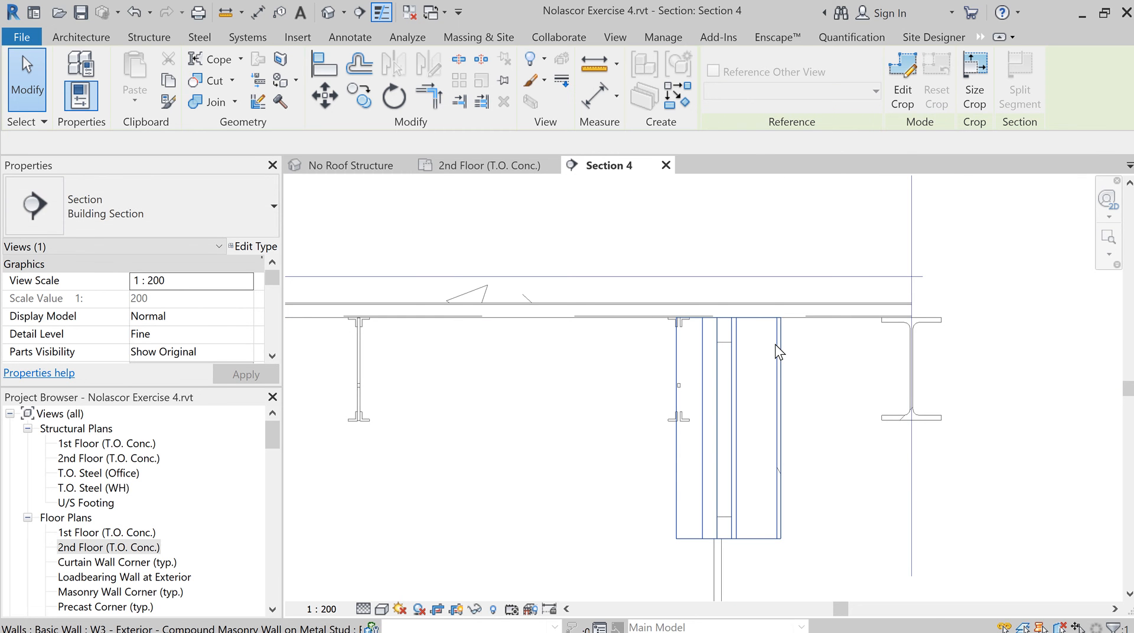
# Step: Select the 140mm concrete slab and the W3 masonry wall beneath it in Section 4
pyautogui.click(727, 427)
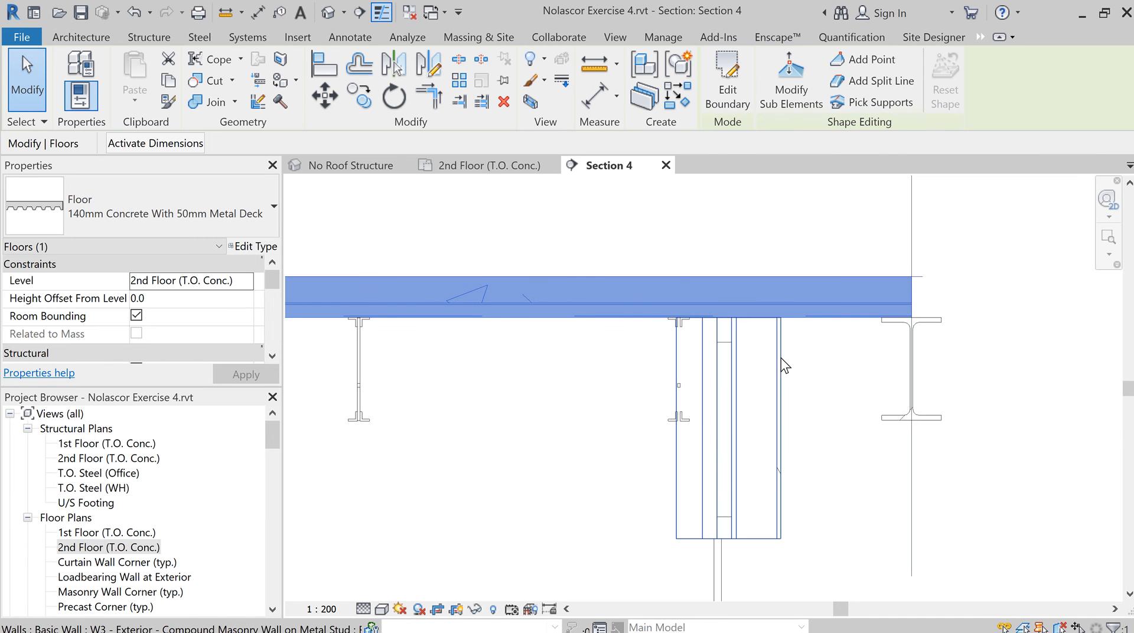
pyautogui.click(723, 434)
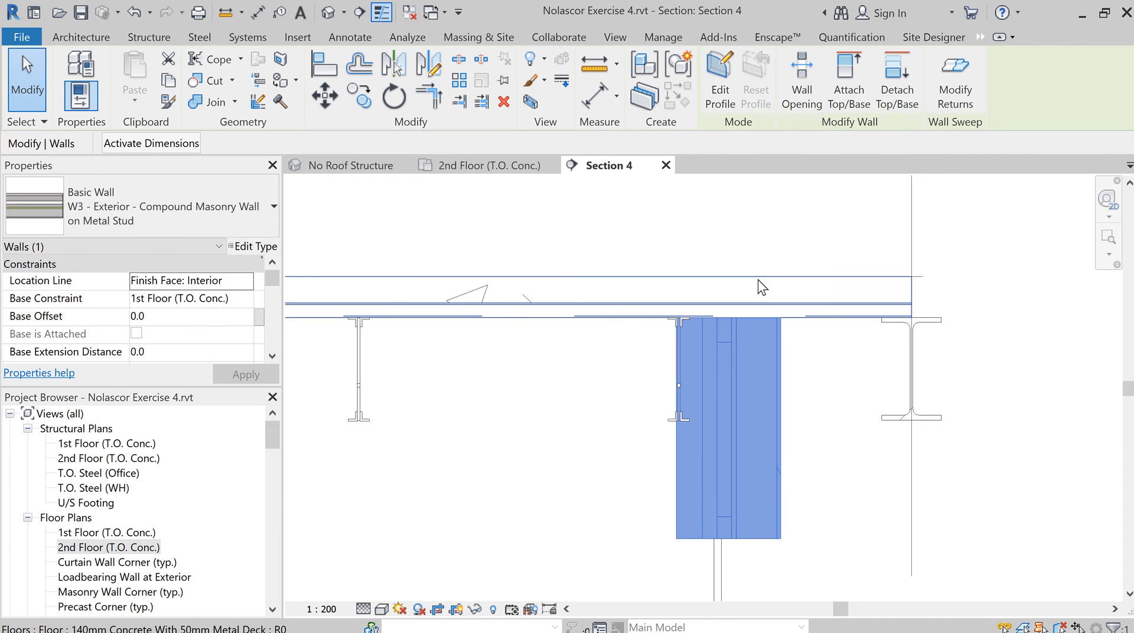
pyautogui.moveTo(756, 287)
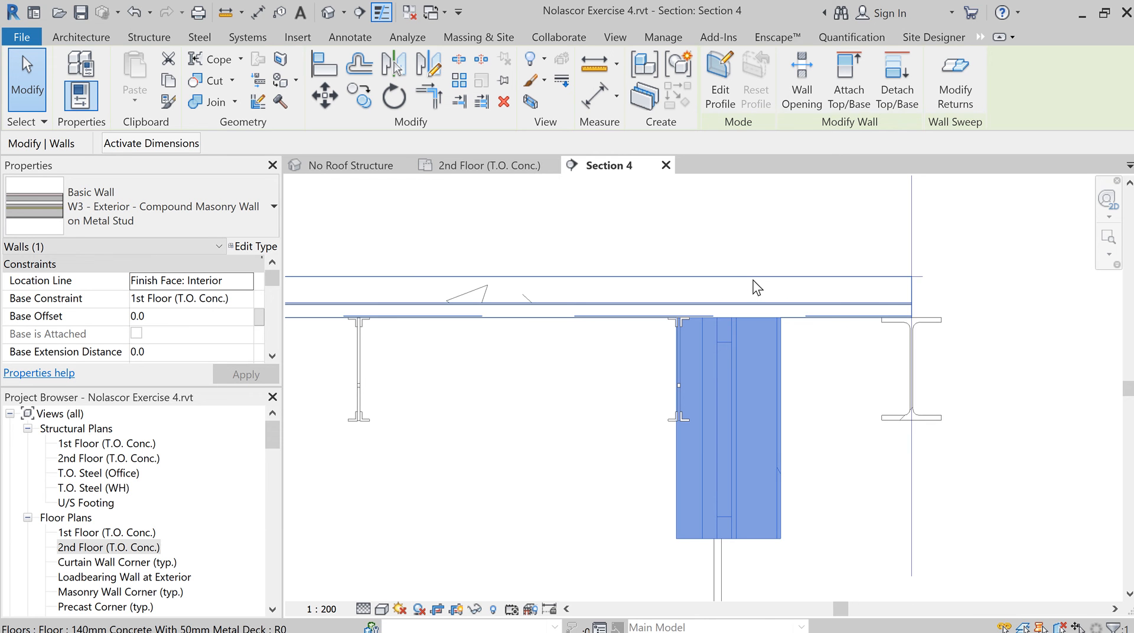
pyautogui.moveTo(759, 317)
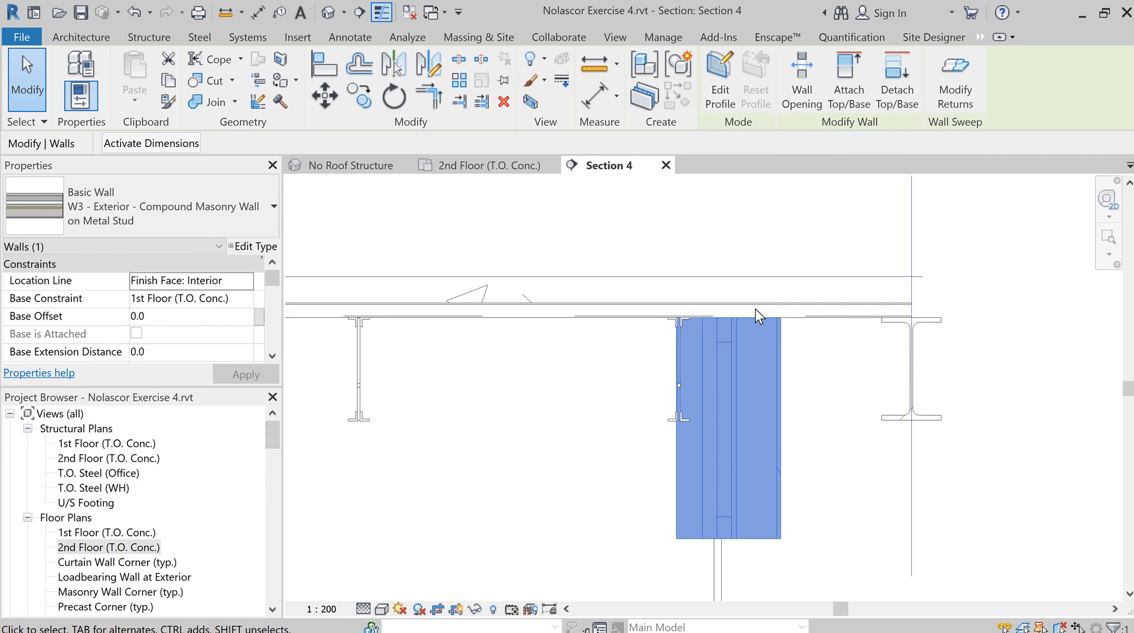